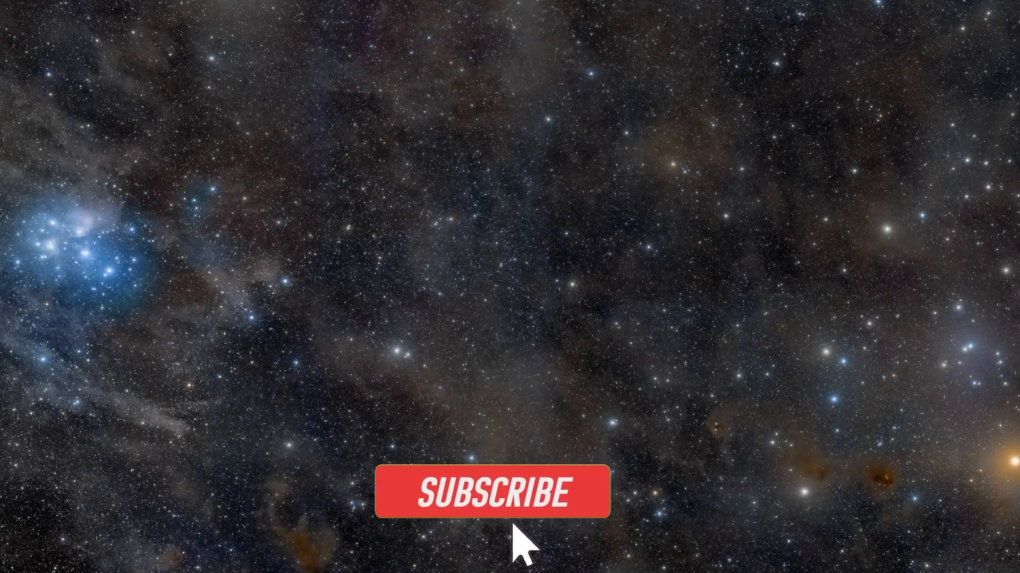
Select the Moon to bring up its details panel
click(486, 491)
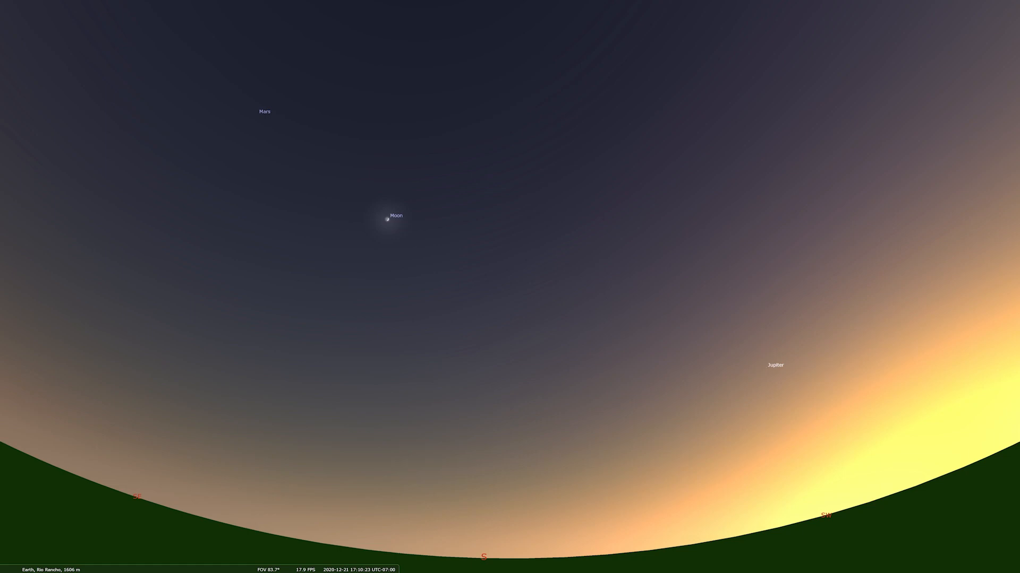
mouse_move(452, 268)
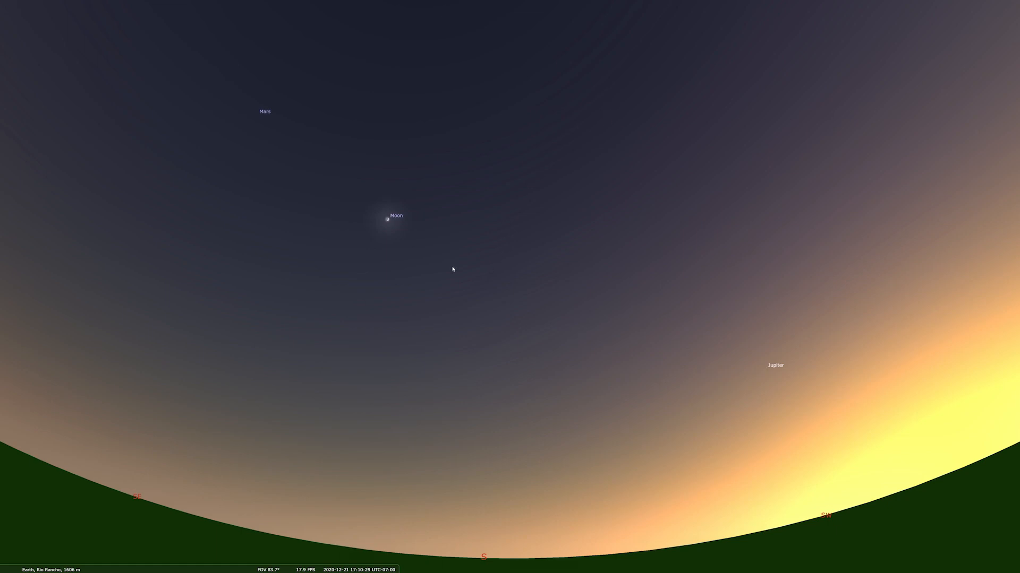
mouse_move(388, 220)
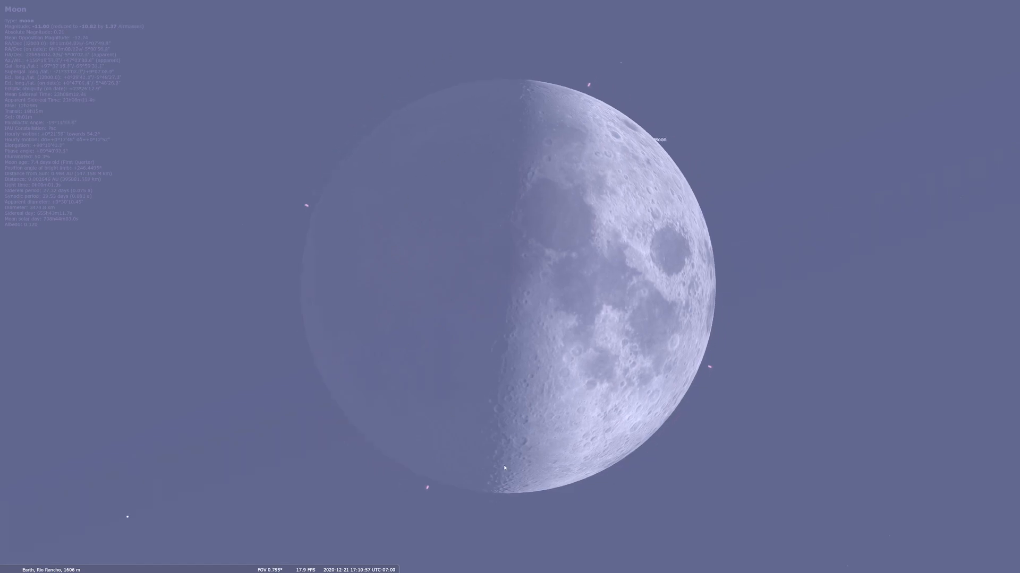
Zoom out from the Moon's close-up disc toward the wider sky
scroll(down, 3)
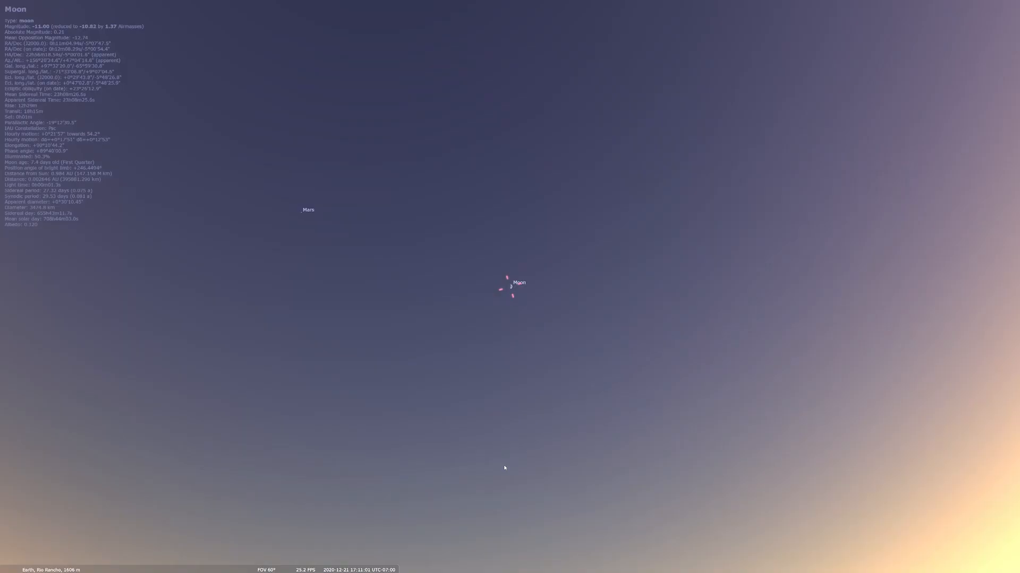
scroll(down, 3)
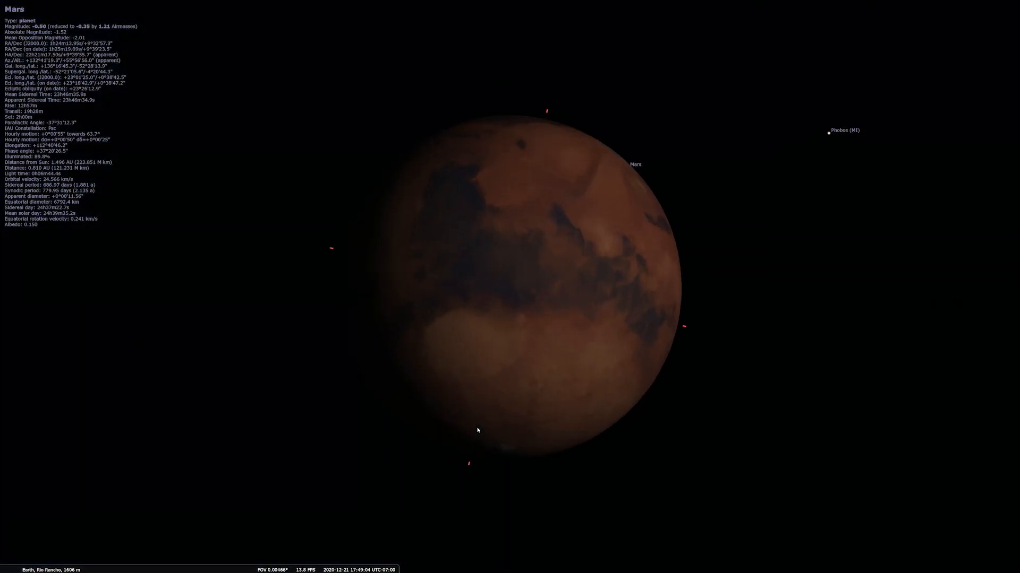
Zoom out from Mars to the wide twilight sky over the southwest horizon
scroll(down, 3)
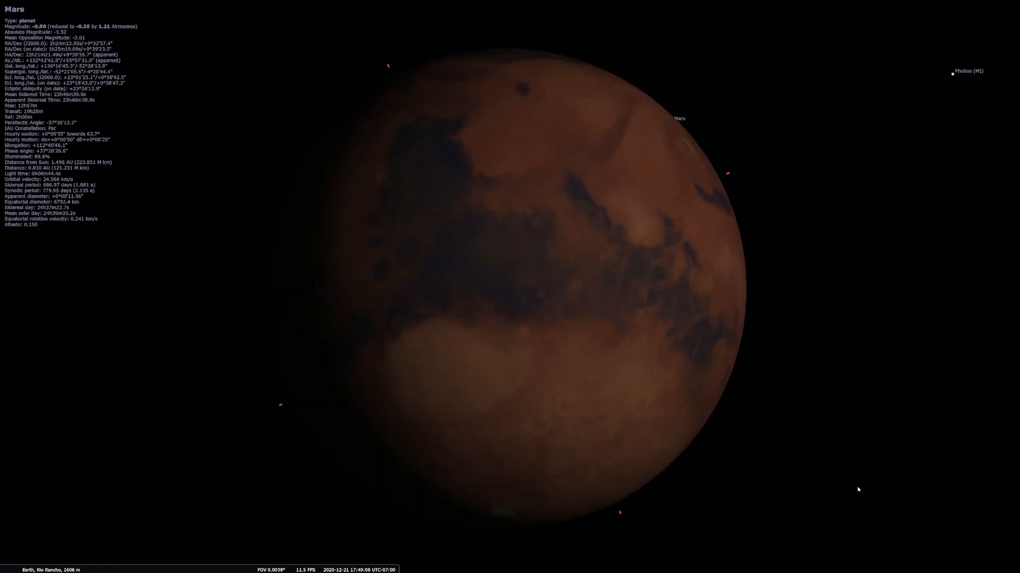
scroll(down, 3)
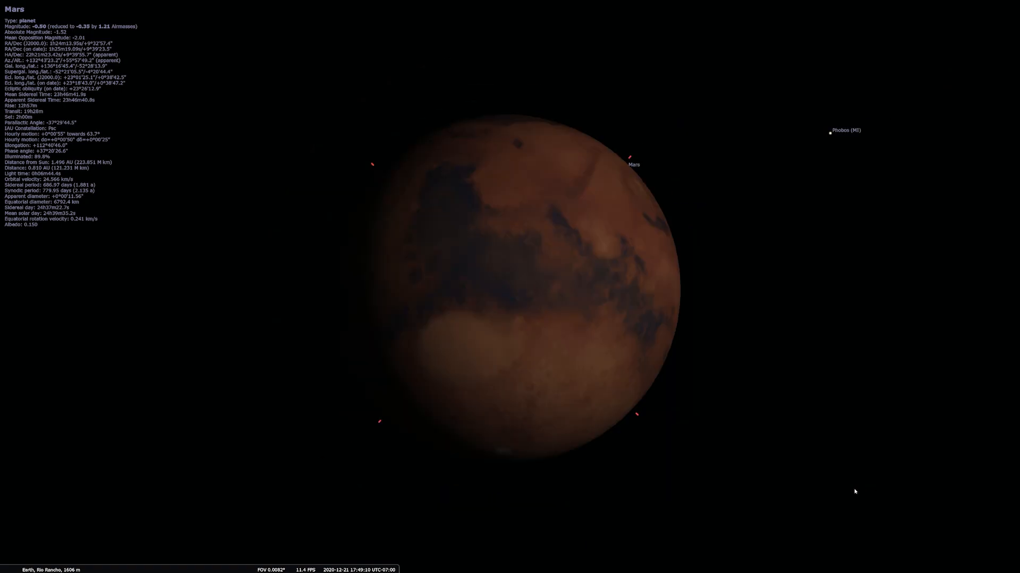
scroll(down, 3)
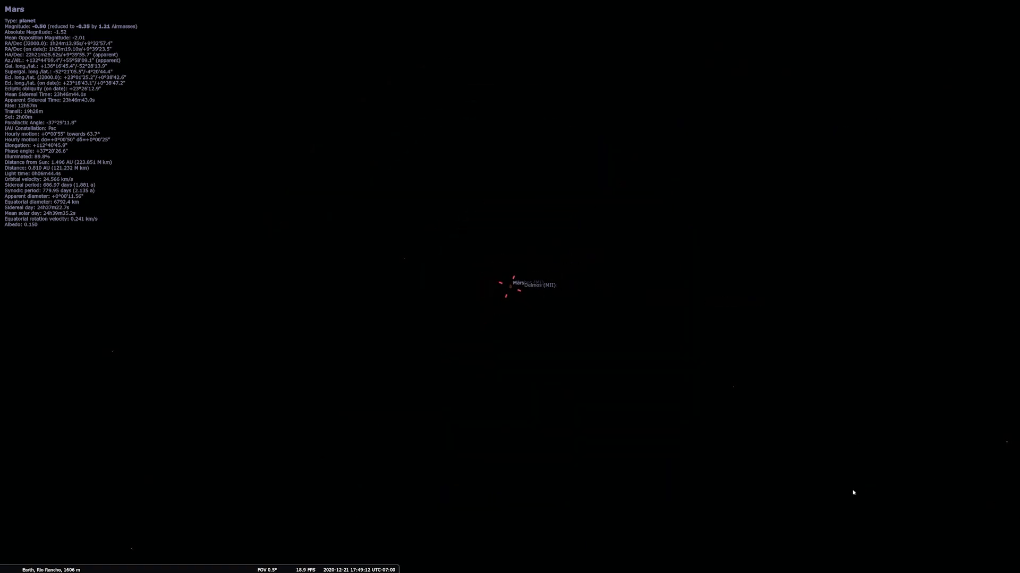
scroll(down, 3)
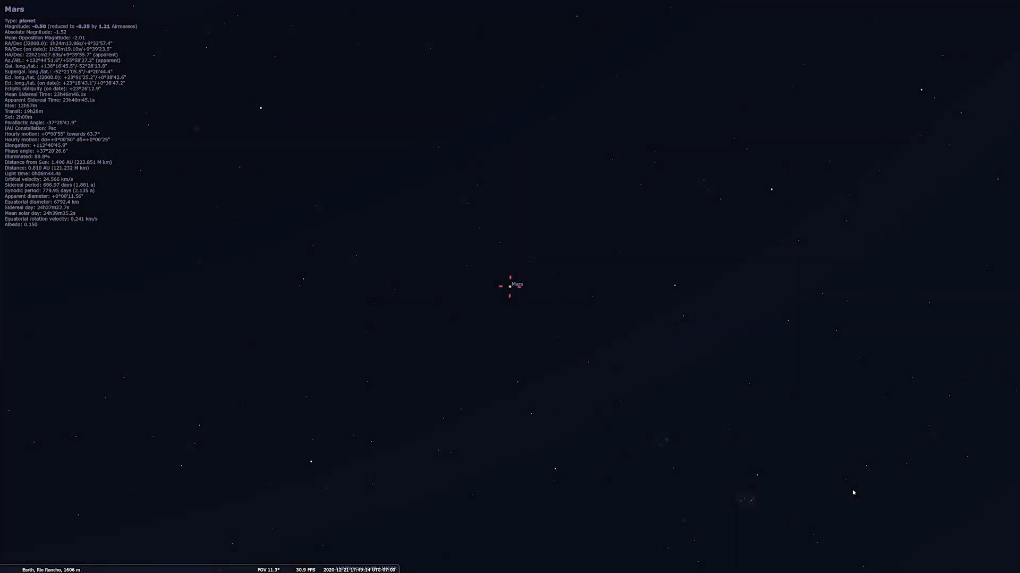
scroll(down, 3)
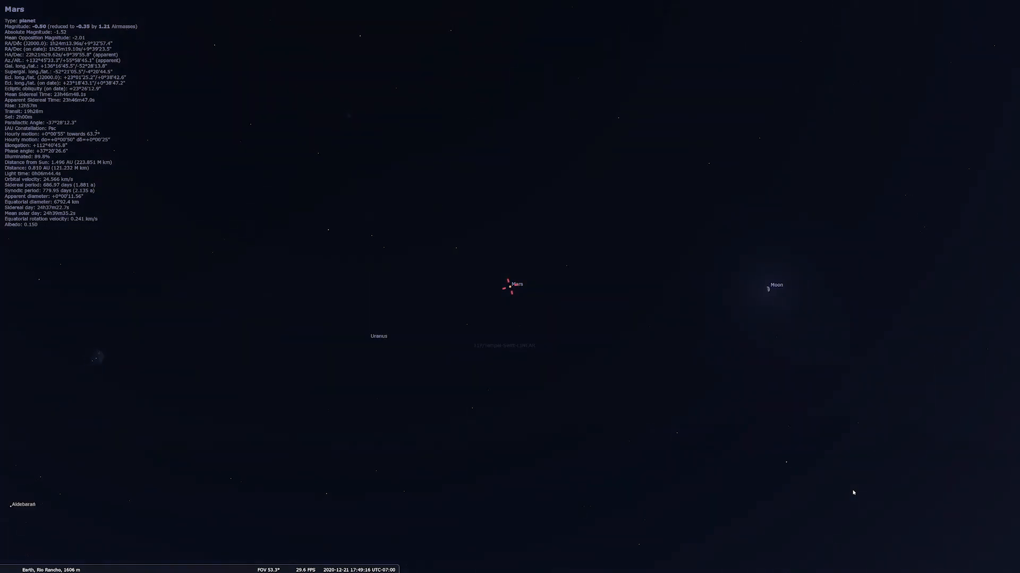
scroll(down, 3)
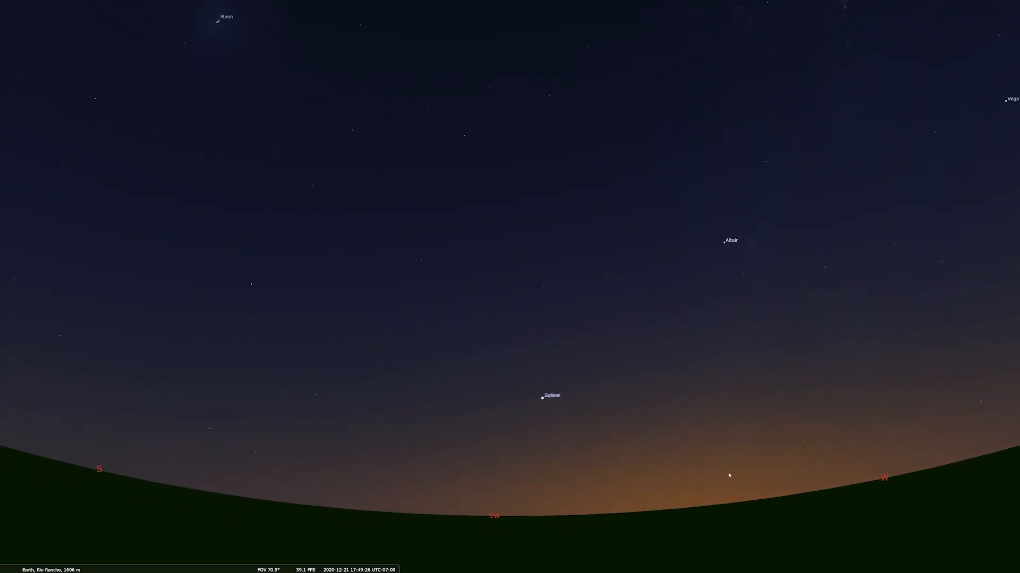
mouse_move(575, 401)
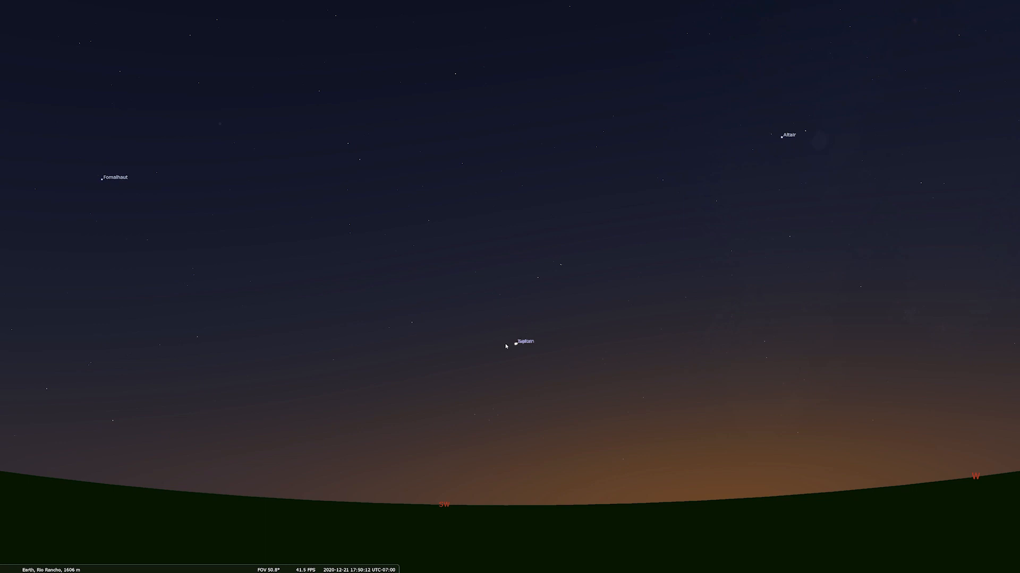
mouse_move(555, 349)
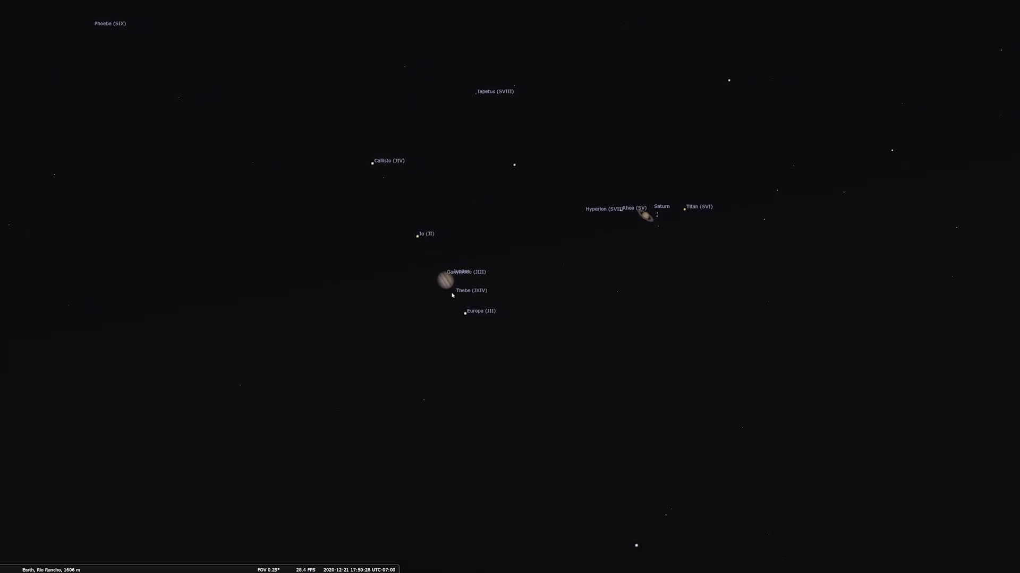
Select Jupiter in the Jupiter–Saturn pair to show its details
click(447, 281)
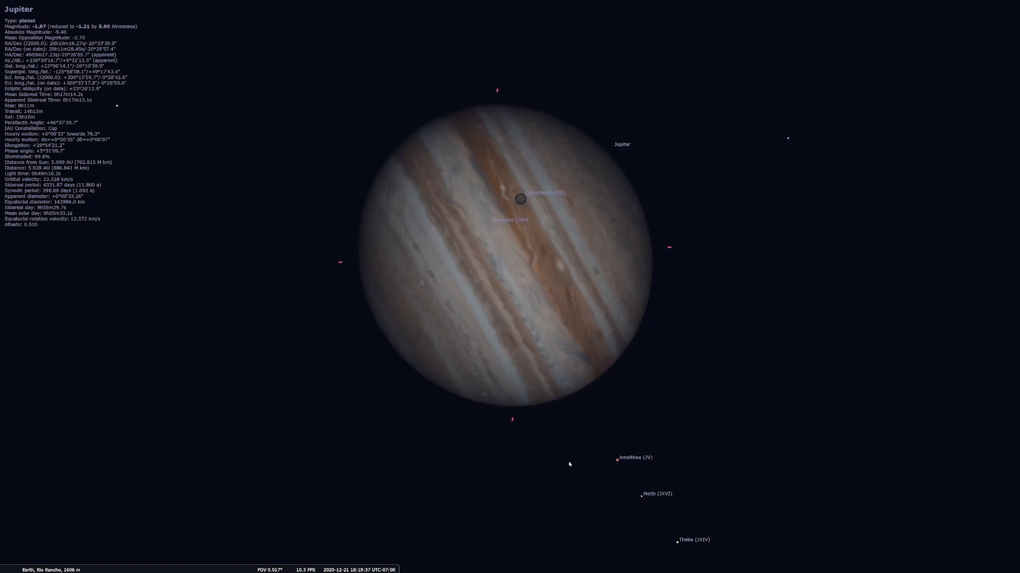
Adjust the zoom around Jupiter's close-up disc and its moons
scroll(down, 3)
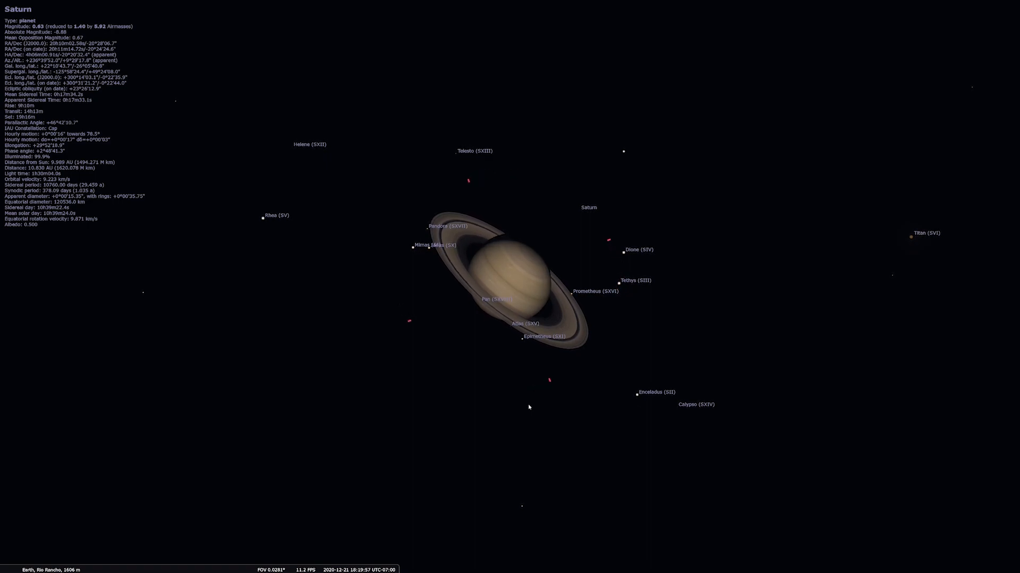
Zoom out from the Jupiter–Saturn close-up to the wide southwest horizon sky
scroll(down, 3)
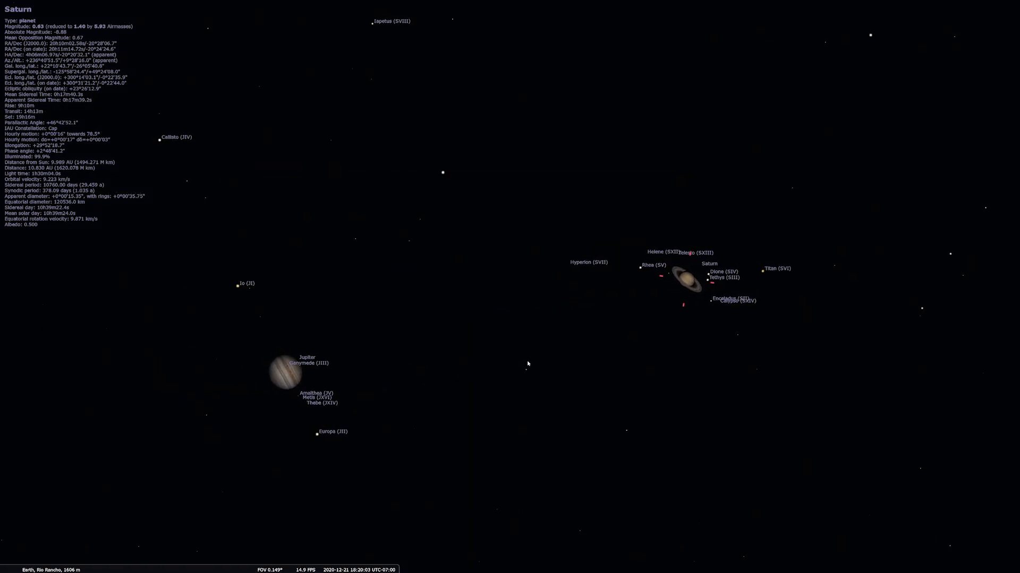
scroll(down, 3)
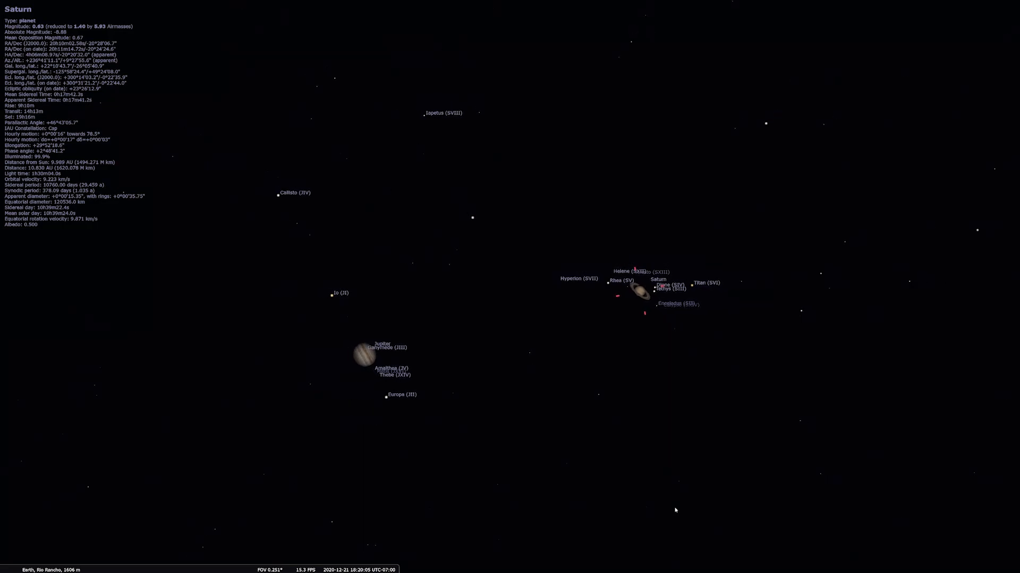
scroll(down, 3)
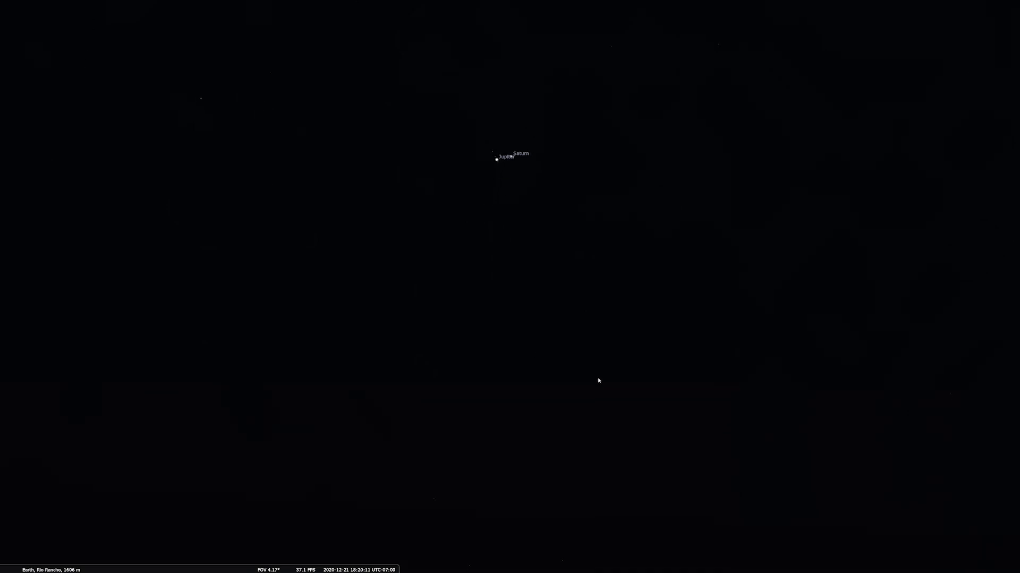
scroll(down, 3)
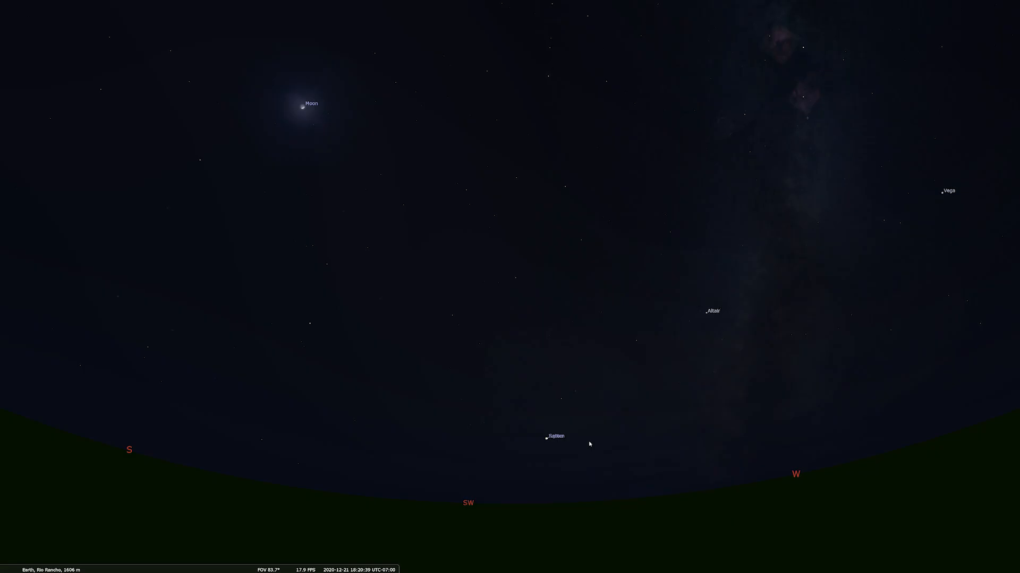
mouse_move(543, 448)
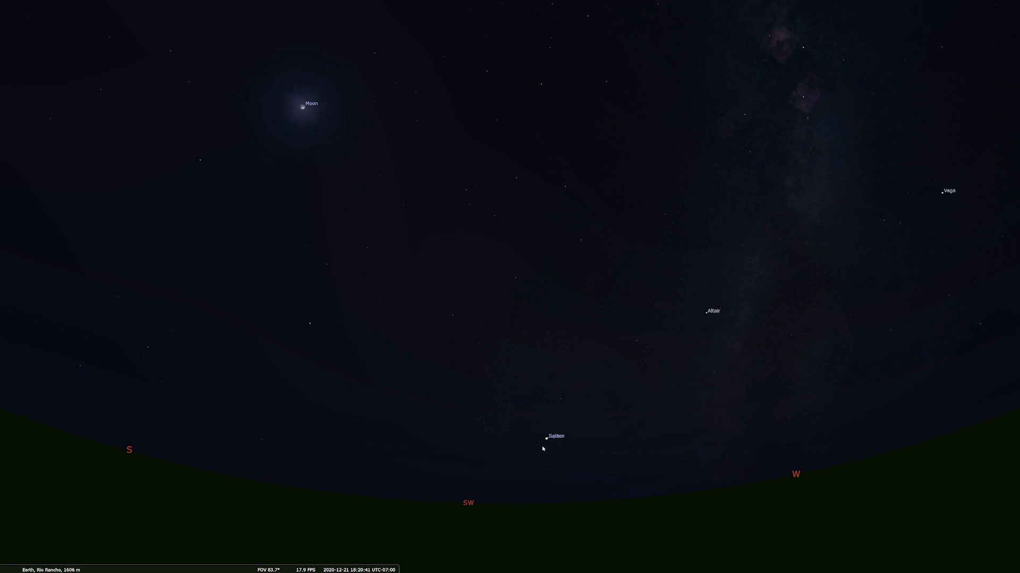
mouse_move(555, 474)
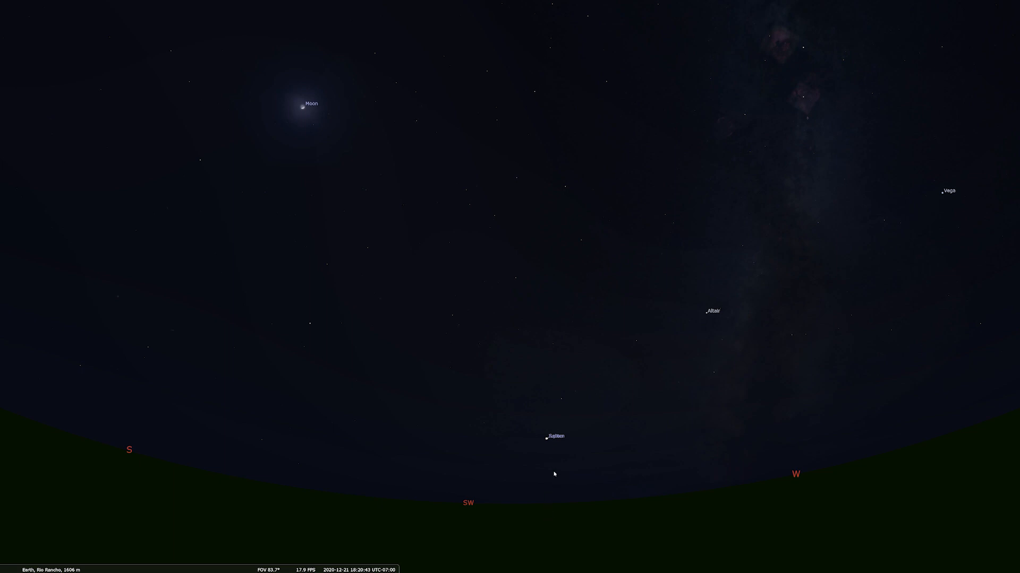
mouse_move(552, 445)
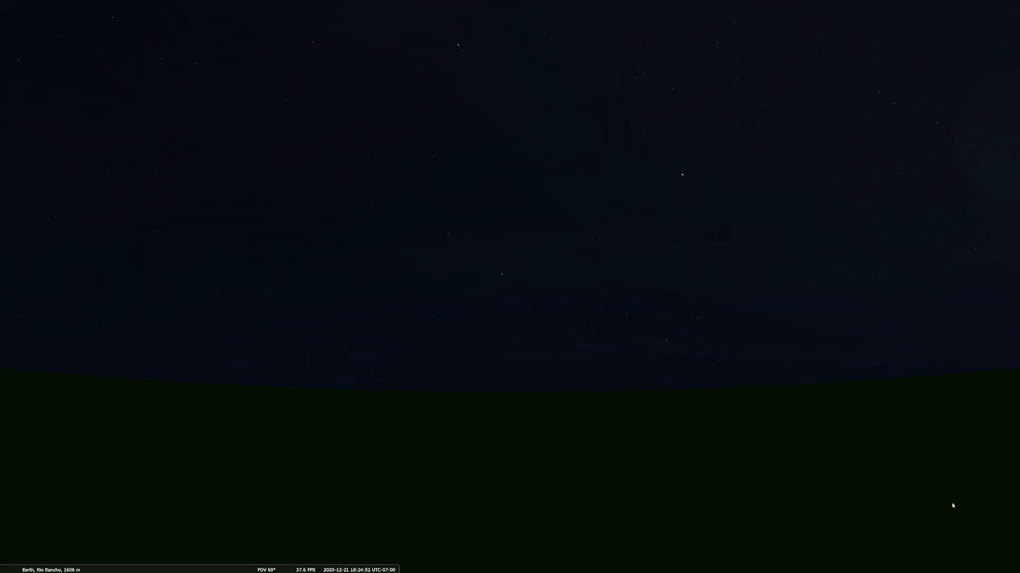
mouse_move(707, 437)
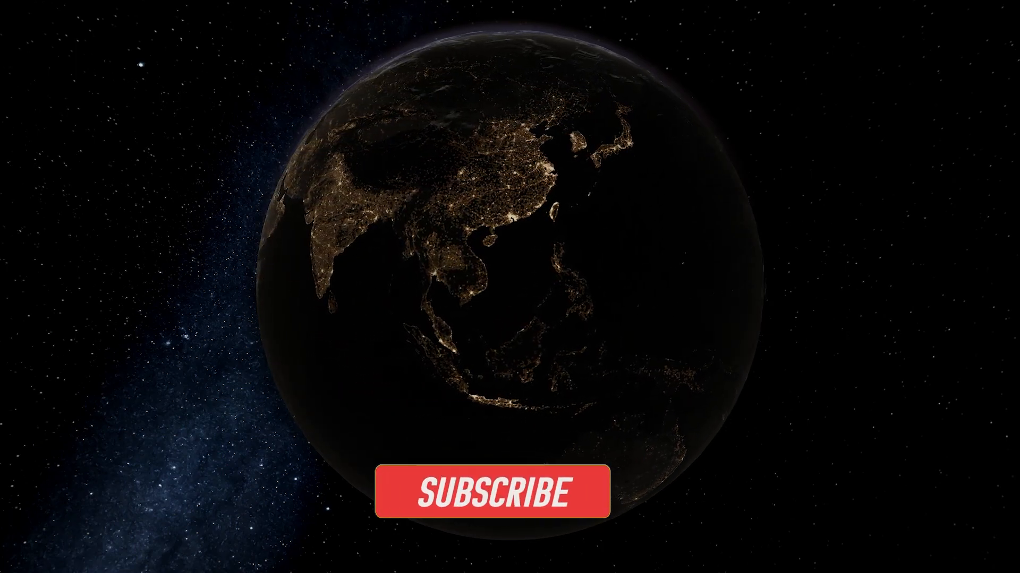
click(491, 491)
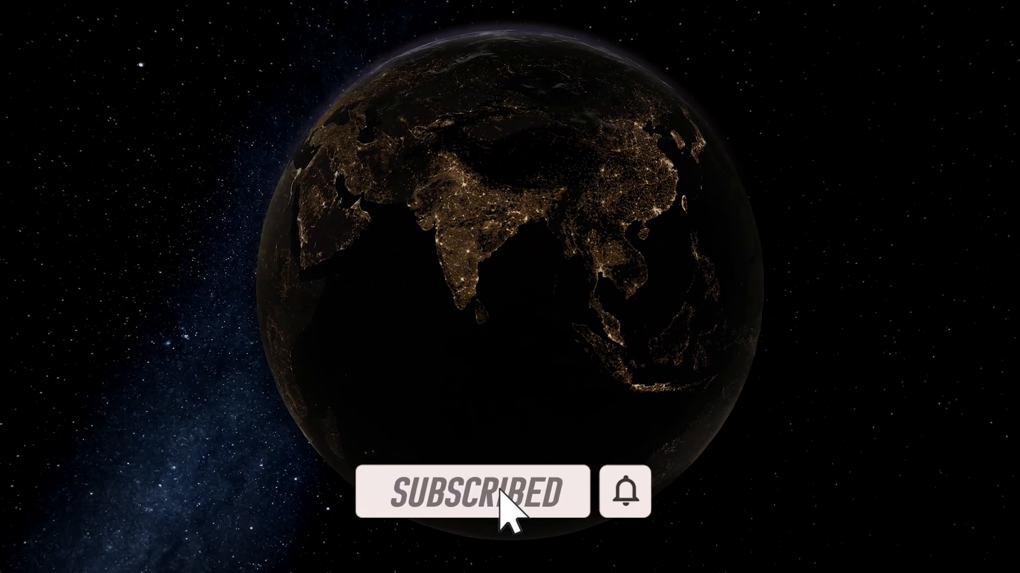